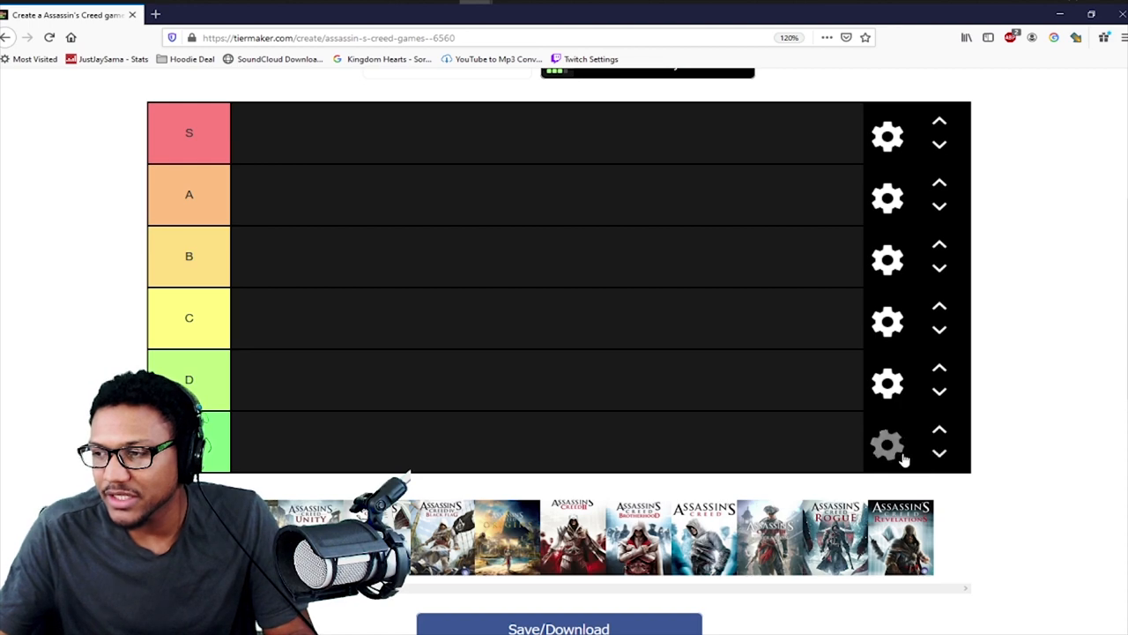
Step: Add a new tier row below F and open its gear settings
left_click(886, 445)
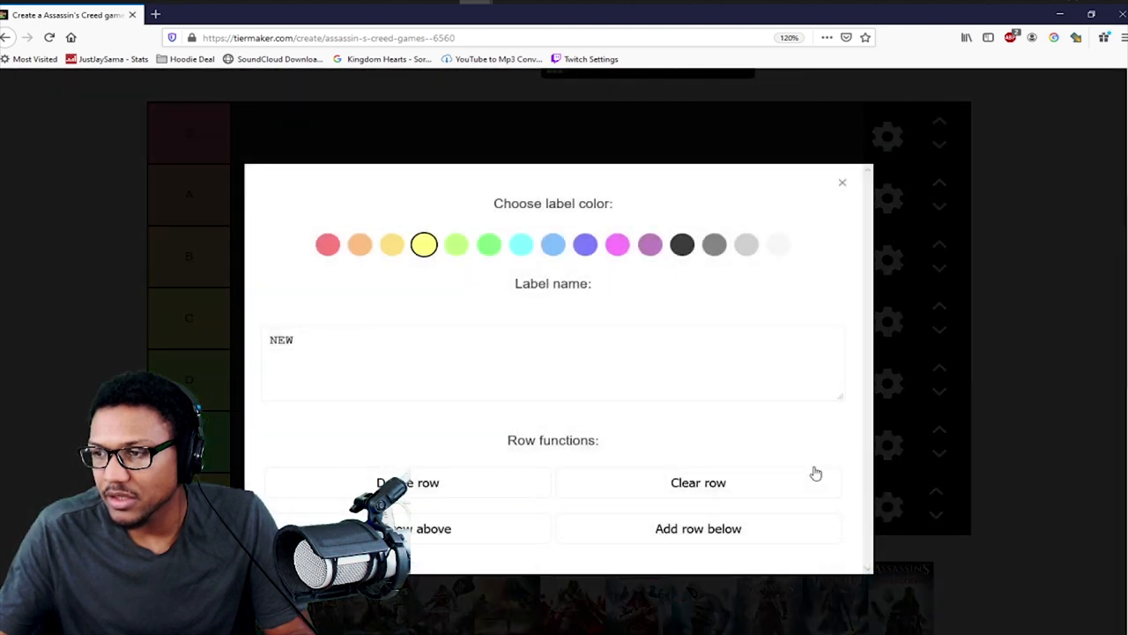
left_click(521, 245)
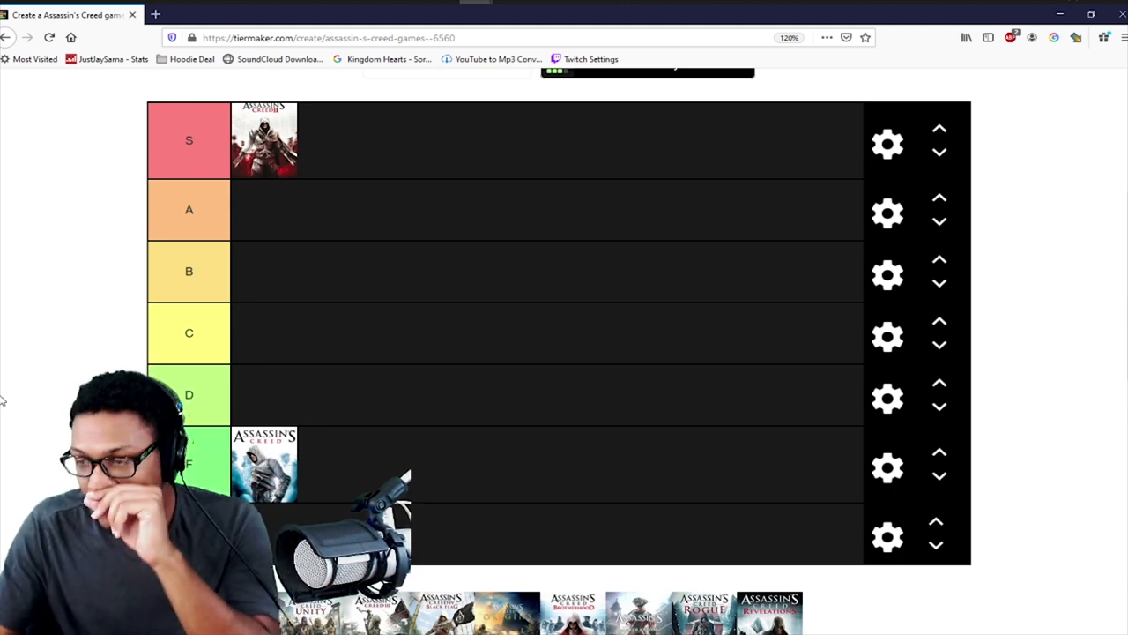
mouse_move(22, 390)
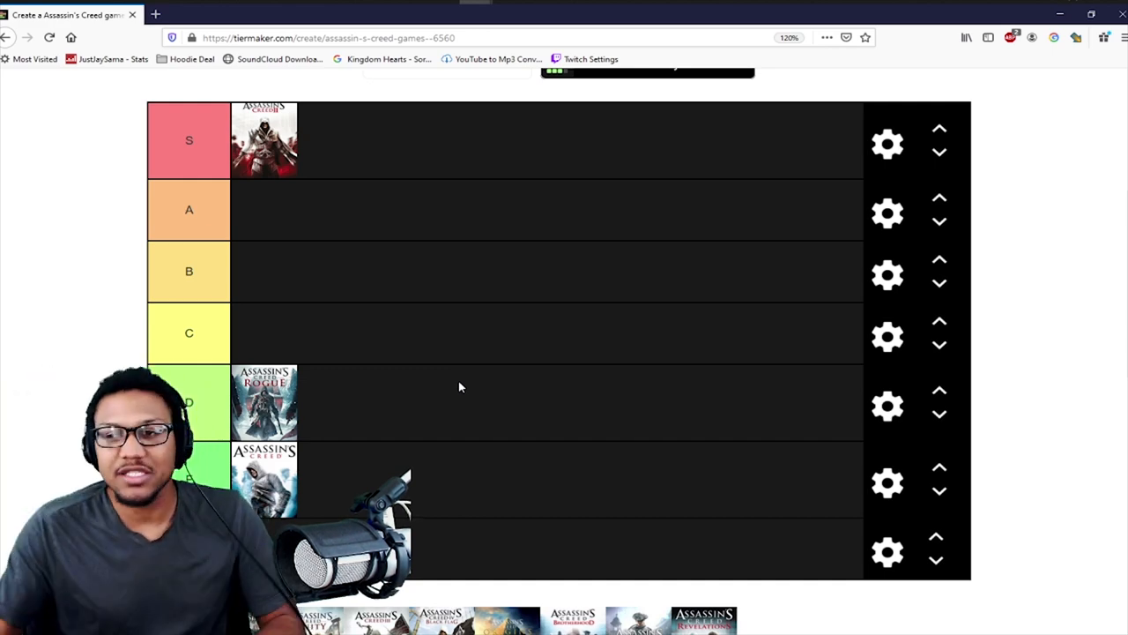
Step: Scroll down the list to reach the cover pool for Black Flag and Origins
scroll("down", 3)
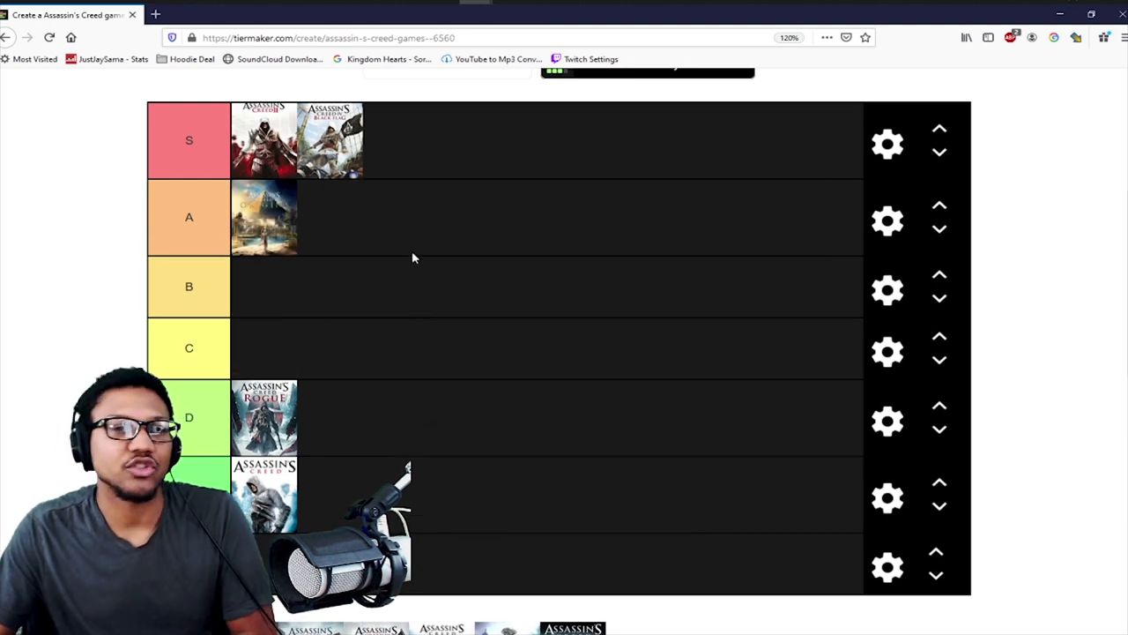
mouse_move(100, 320)
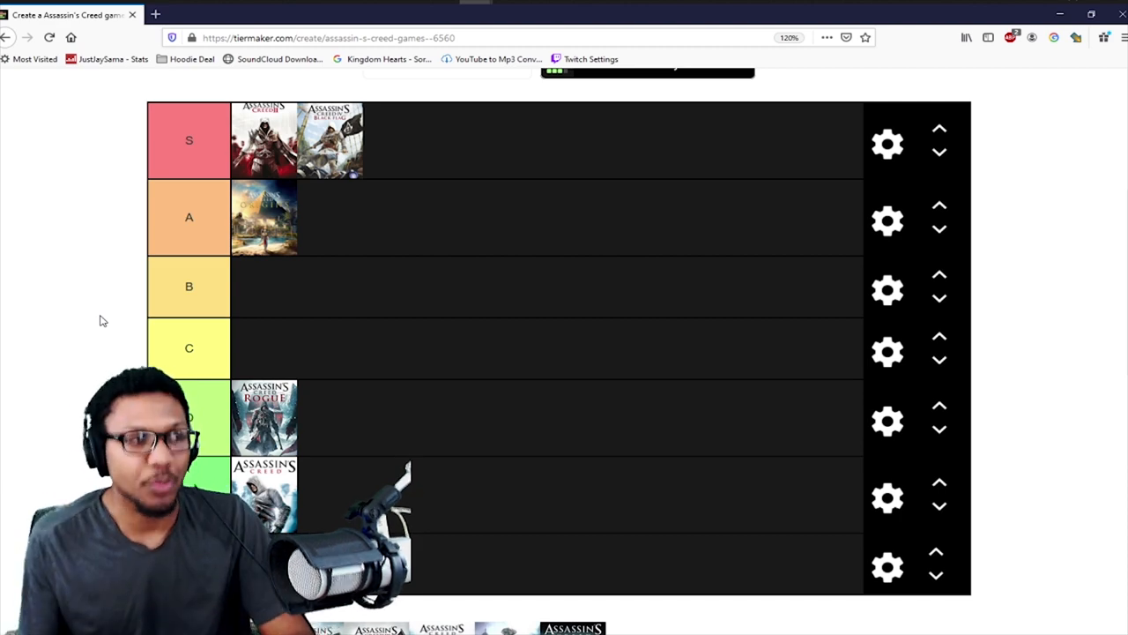
mouse_move(50, 297)
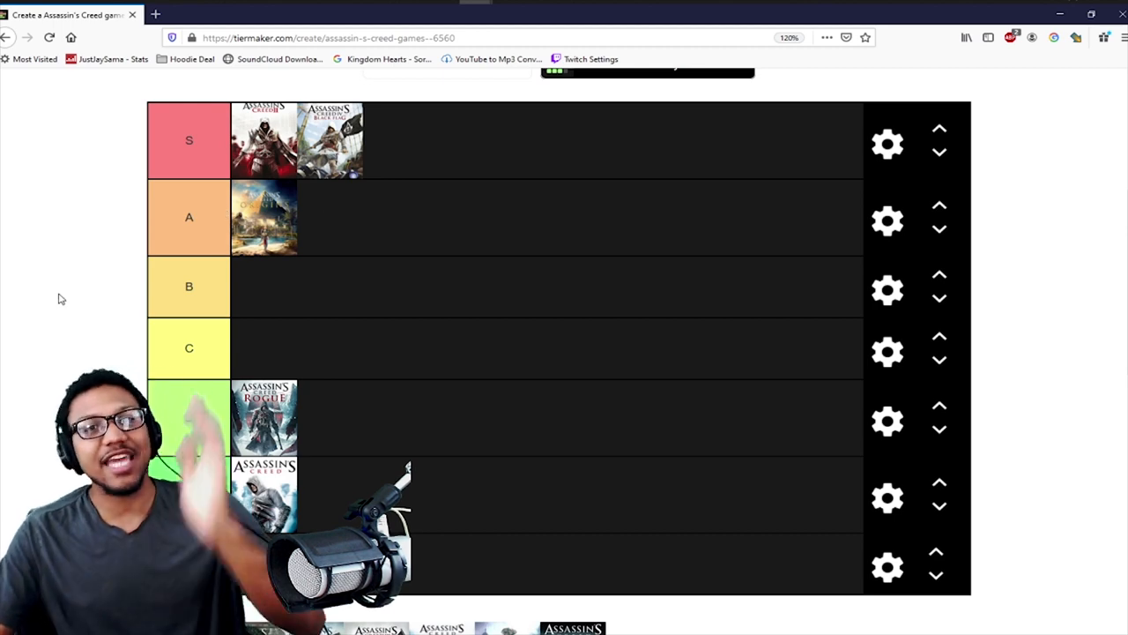
scroll("down", 3)
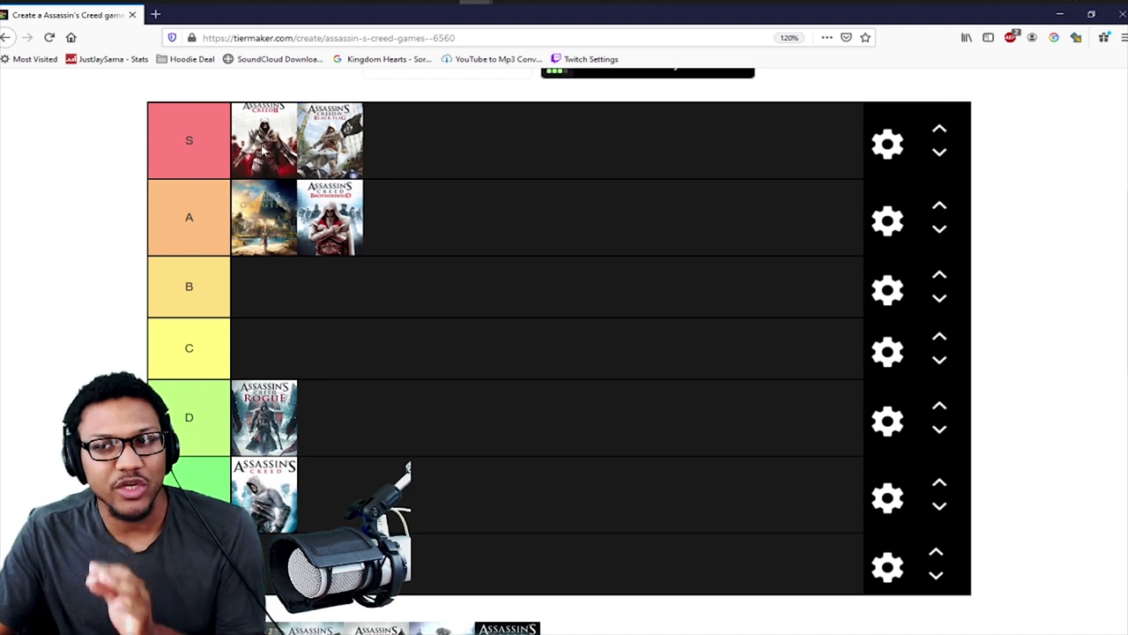
mouse_move(112, 257)
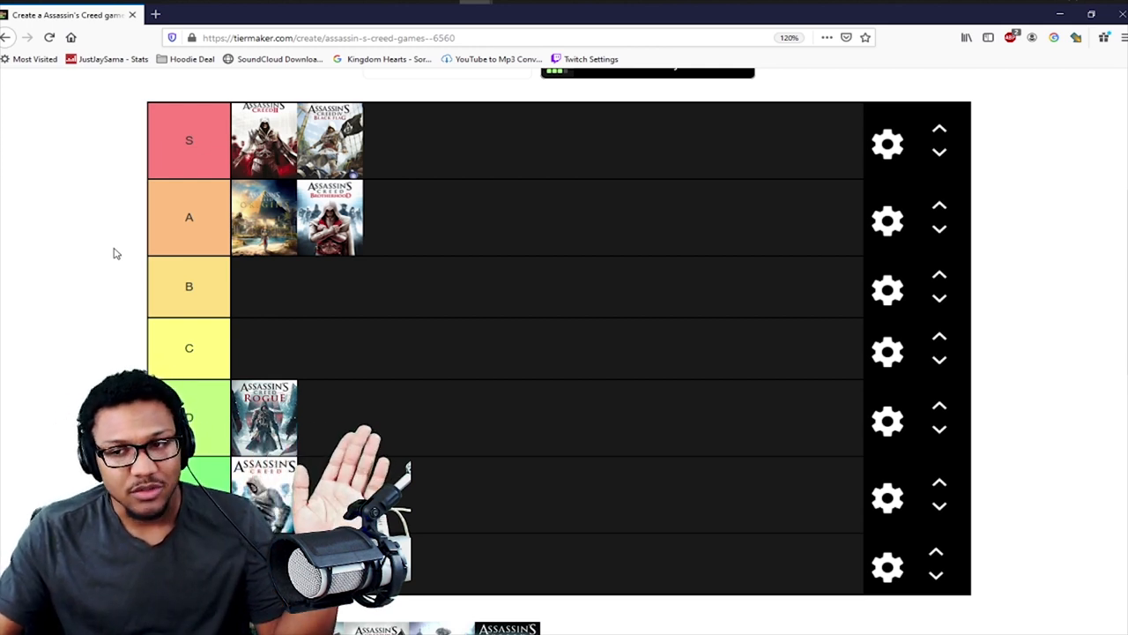
Step: Scroll down to the tray to find the Brotherhood cover
scroll("down", 3)
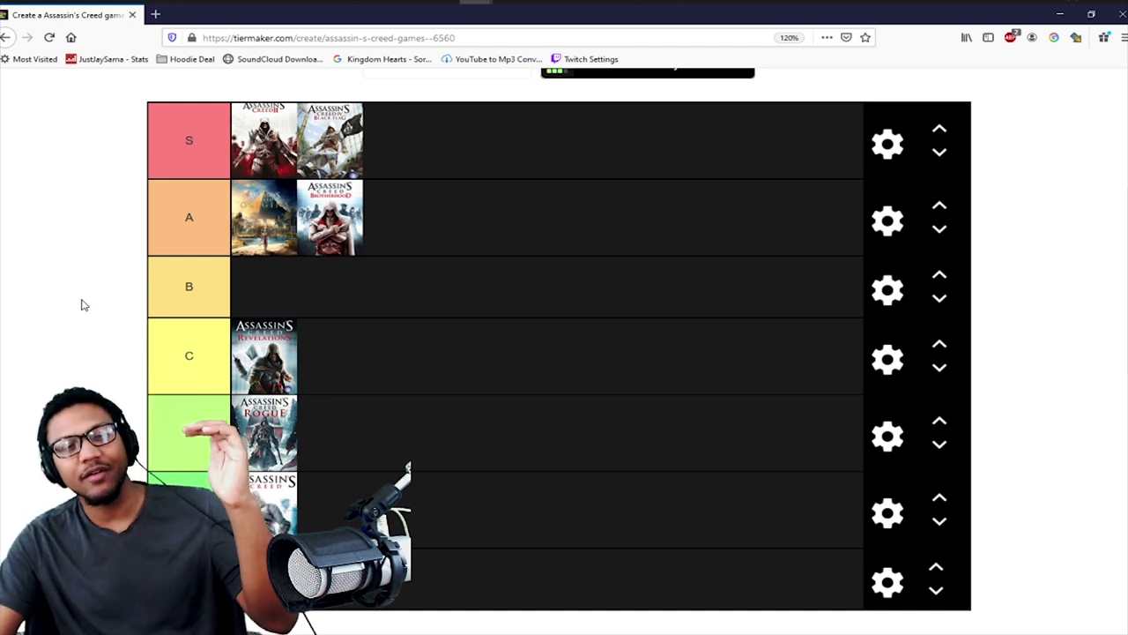
Step: Scroll down the page to the image pool holding the Unity cover
scroll("down", 3)
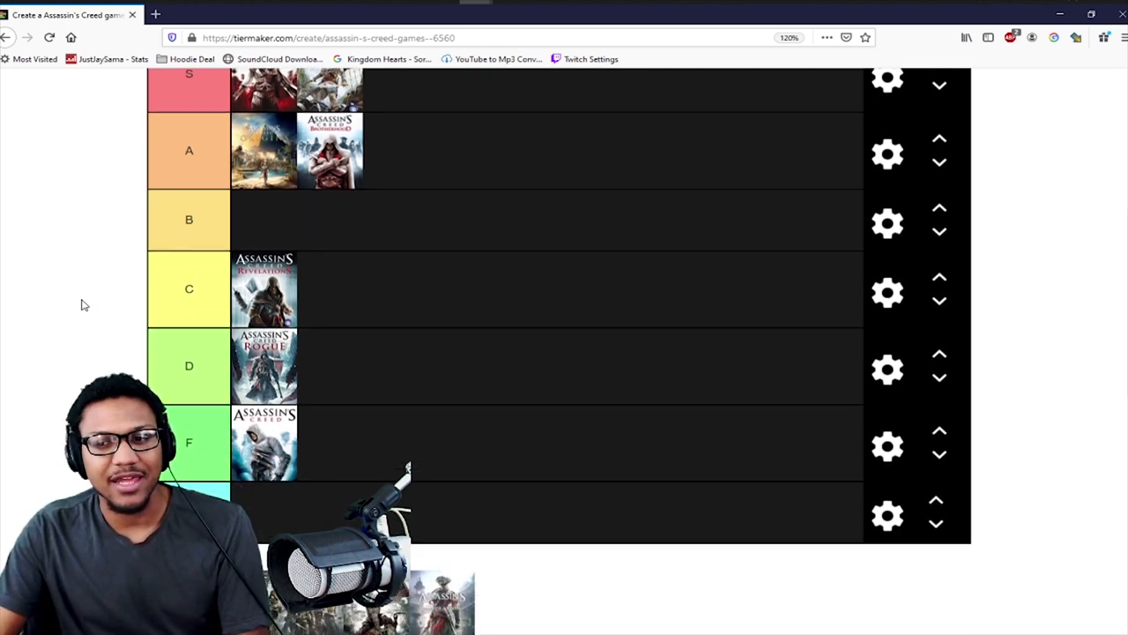
scroll("down", 3)
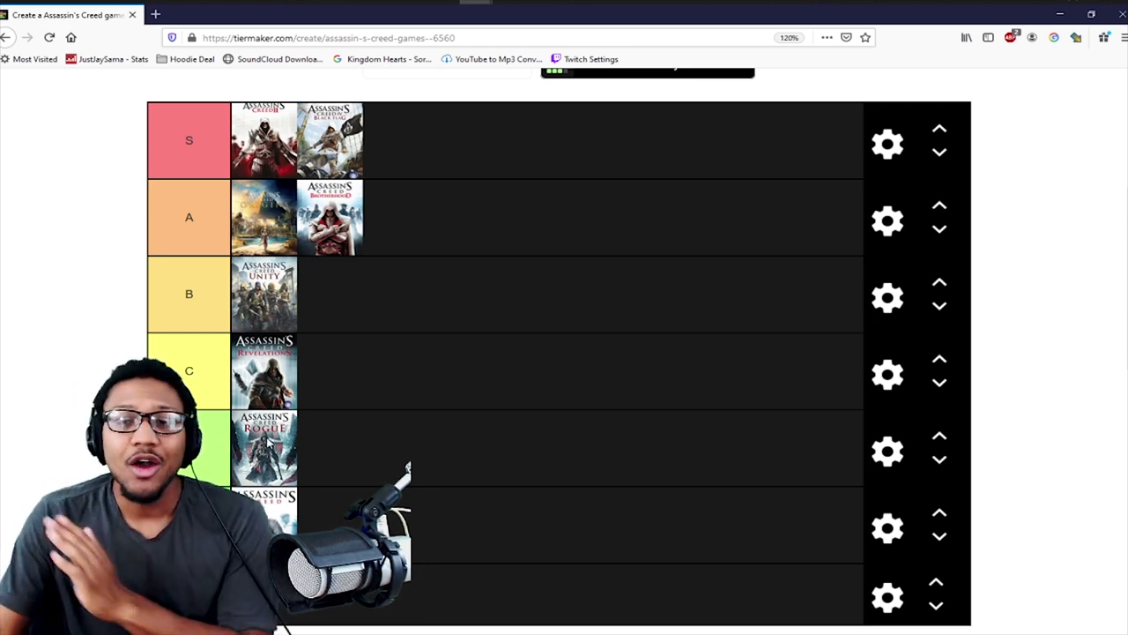
Step: Scroll down to the pool holding Assassin's Creed III and Liberation
scroll("down", 3)
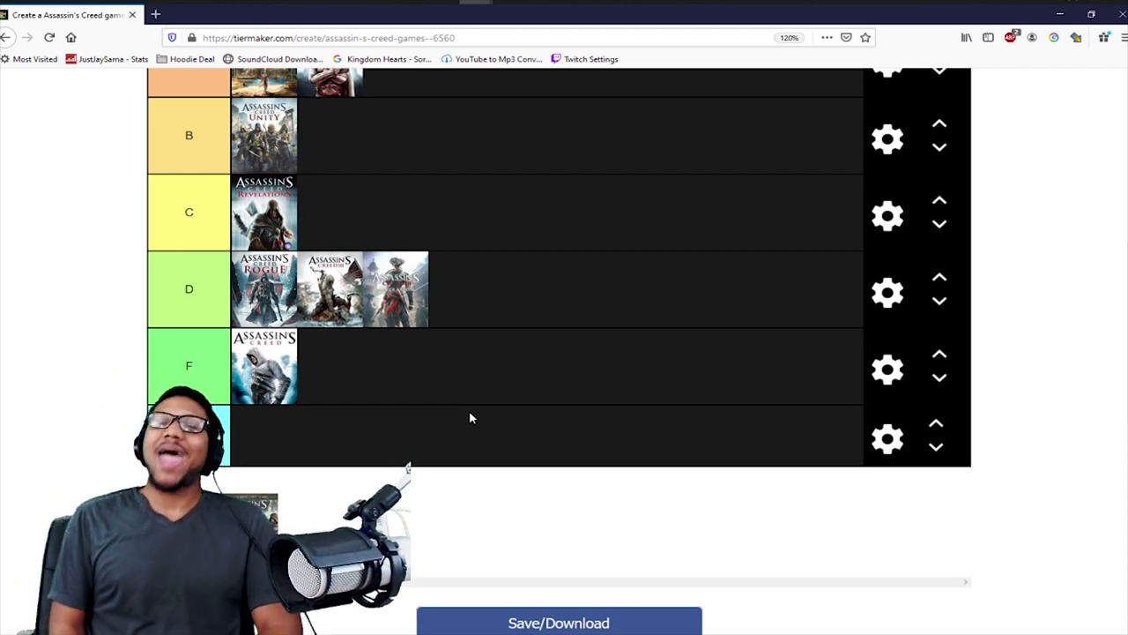
left_click(189, 434)
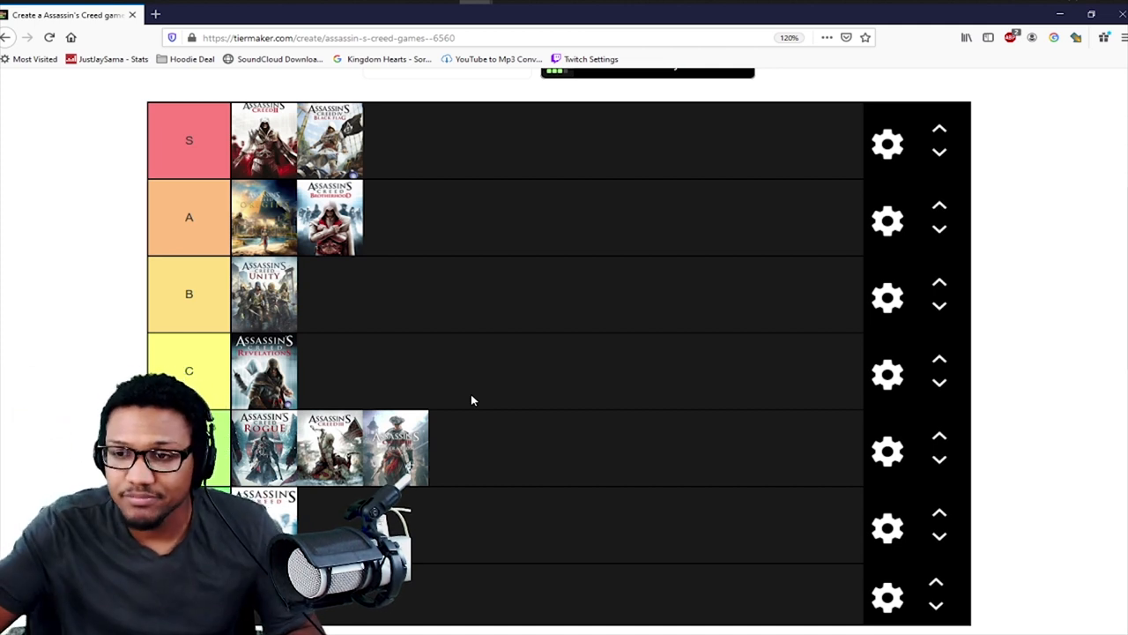
mouse_move(432, 308)
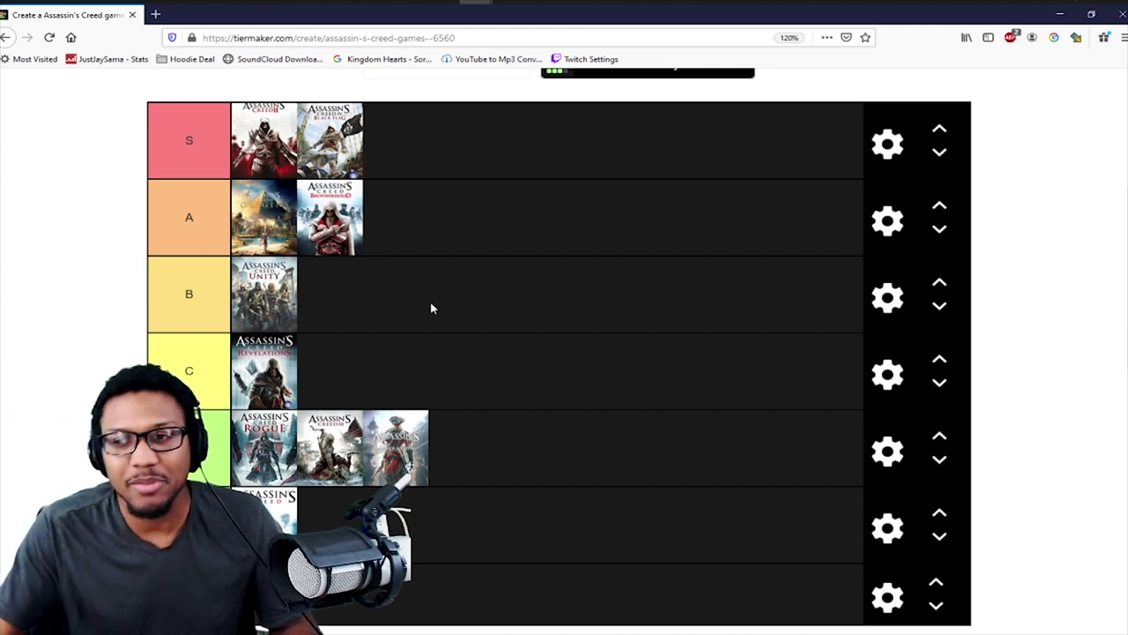
Step: Scroll down to the cyan seventh tier row and the cover pool
scroll("down", 3)
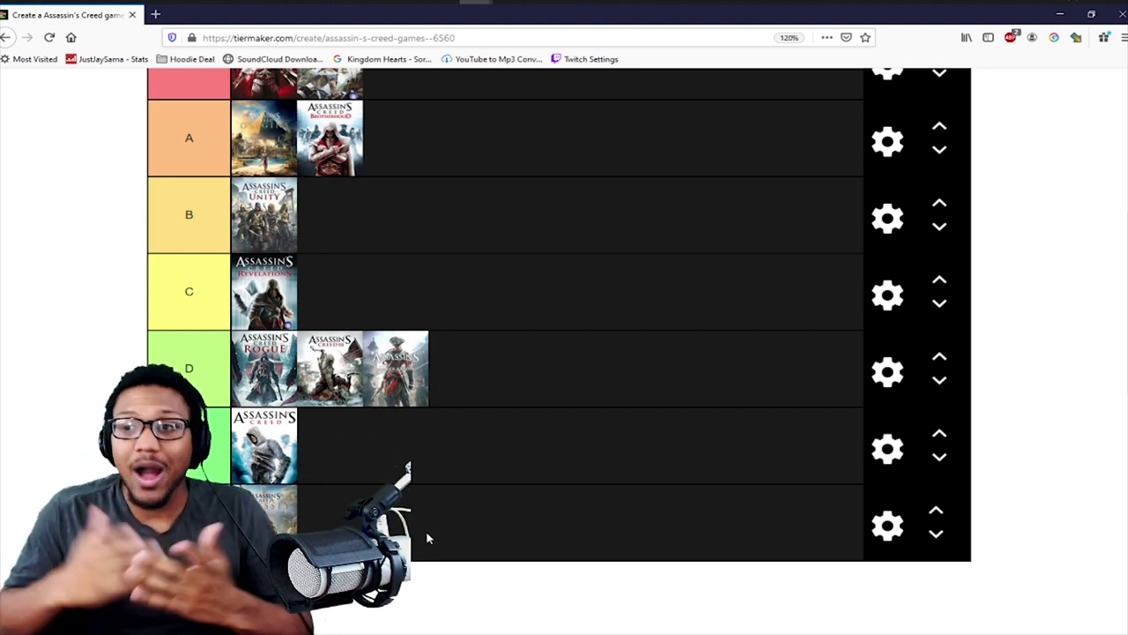
mouse_move(441, 402)
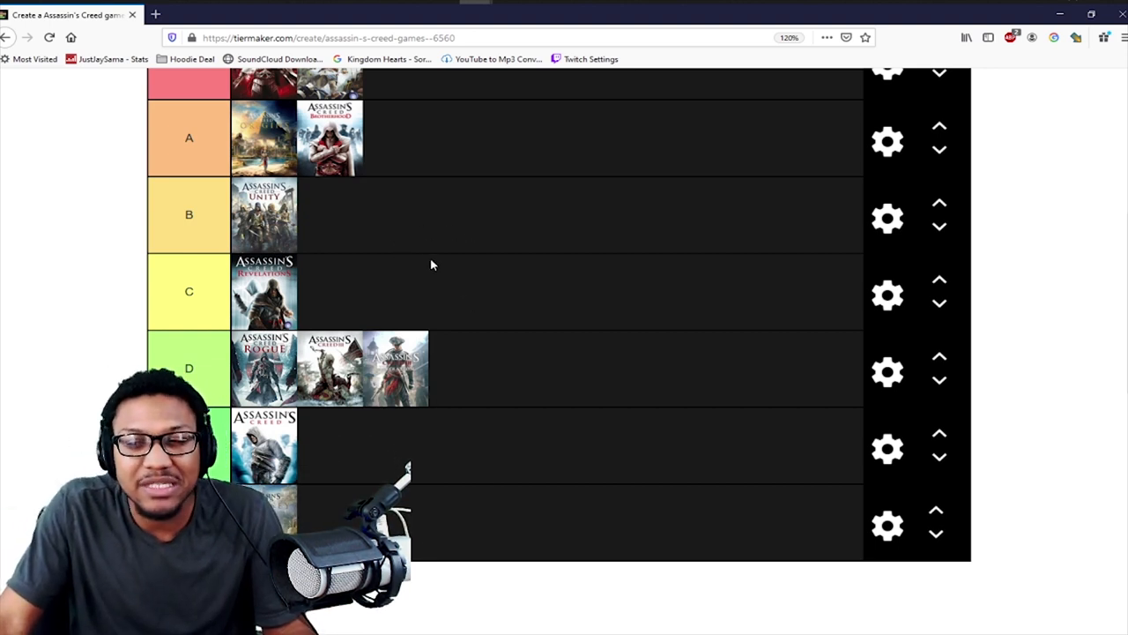
mouse_move(421, 256)
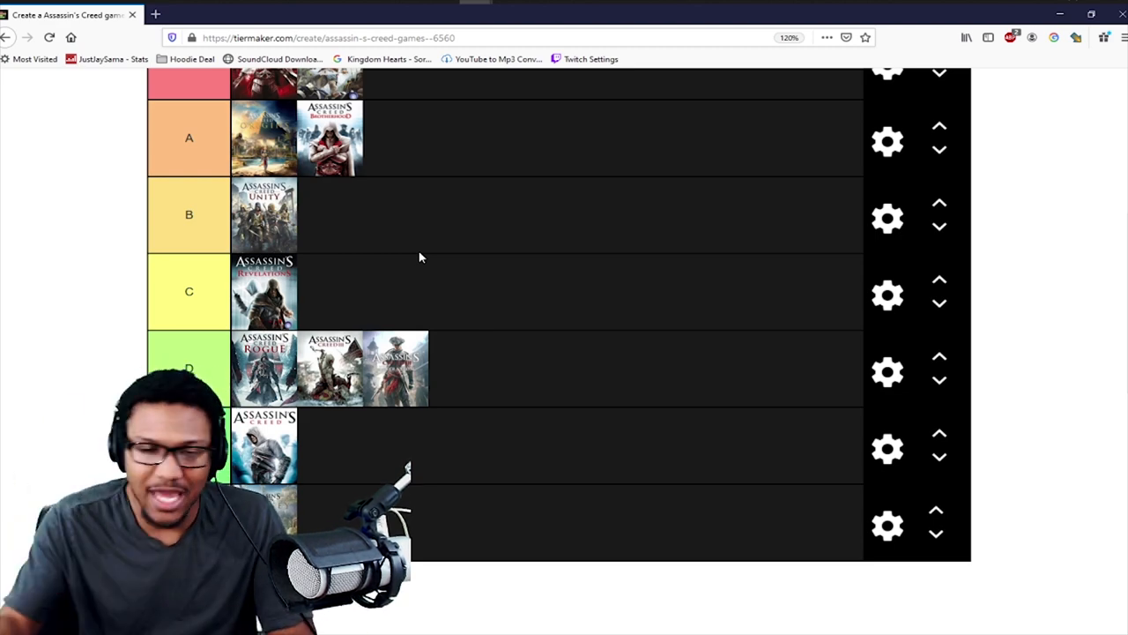
mouse_move(457, 476)
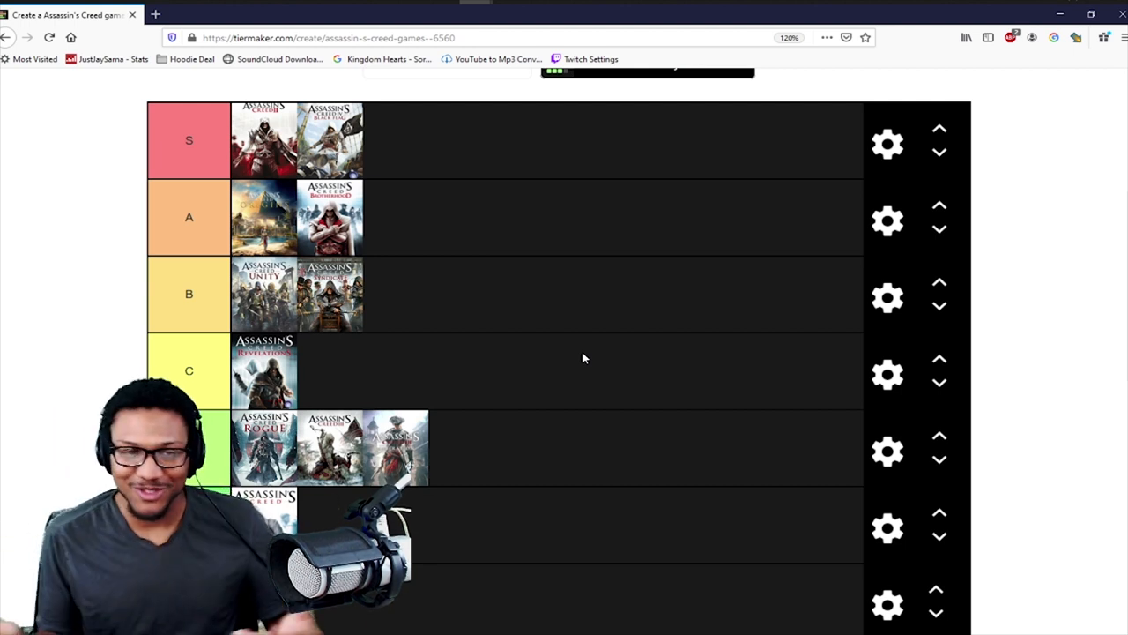
mouse_move(322, 374)
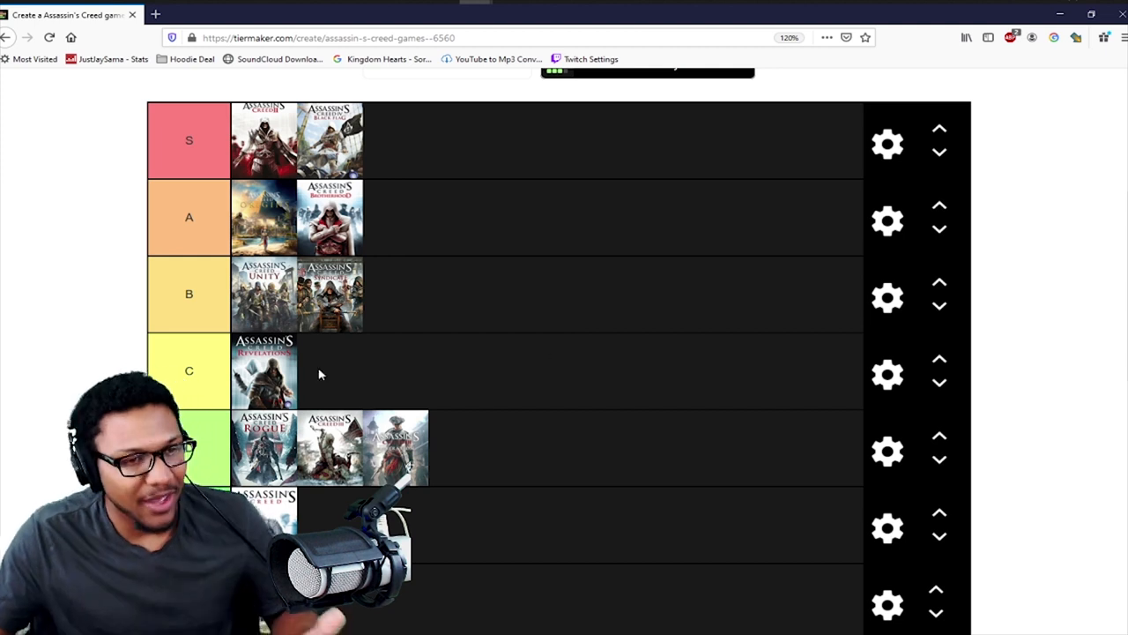